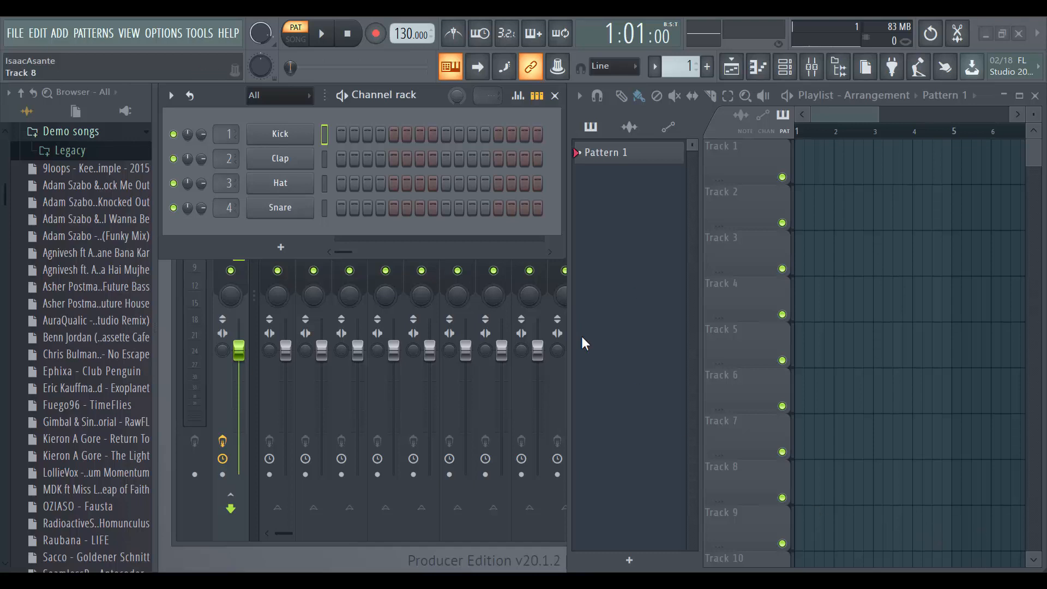
Step: Reach the Plugin Manager from the options list and select the greyed-out VST search path
left_click(163, 33)
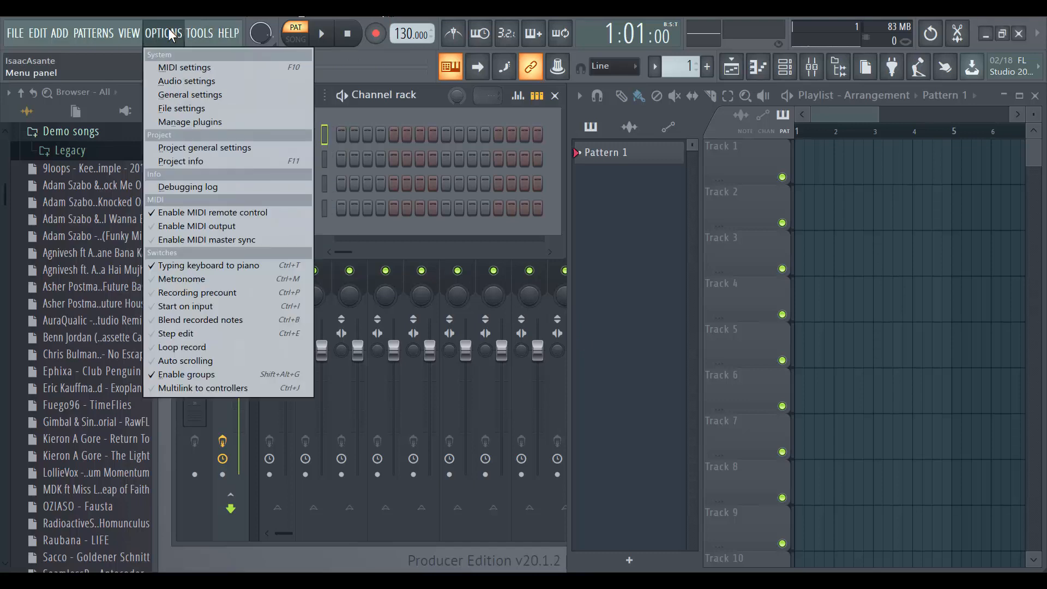
mouse_move(172, 45)
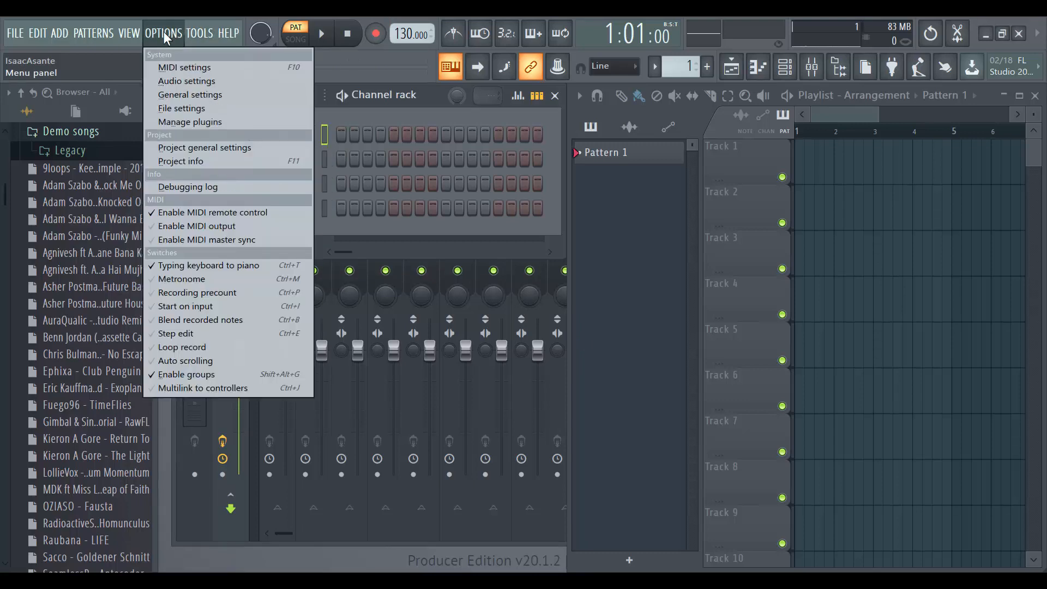
left_click(162, 33)
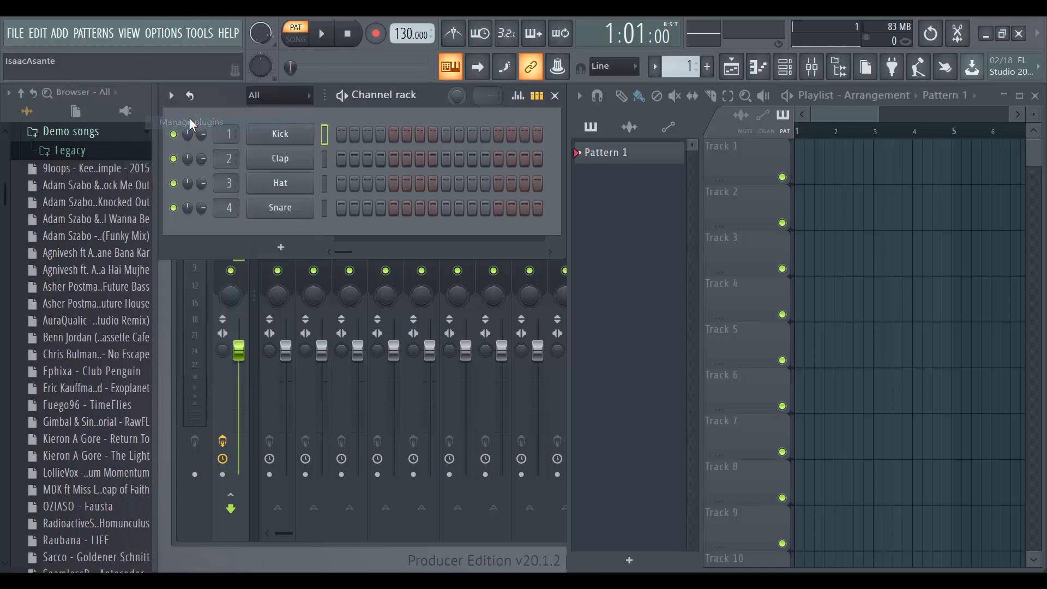
left_click(192, 121)
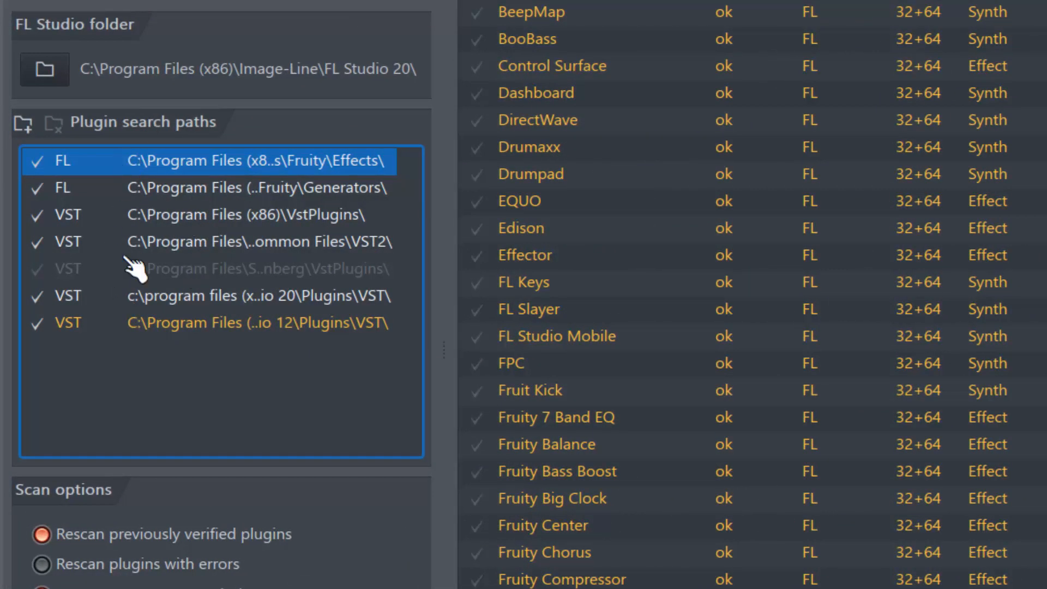
mouse_move(287, 281)
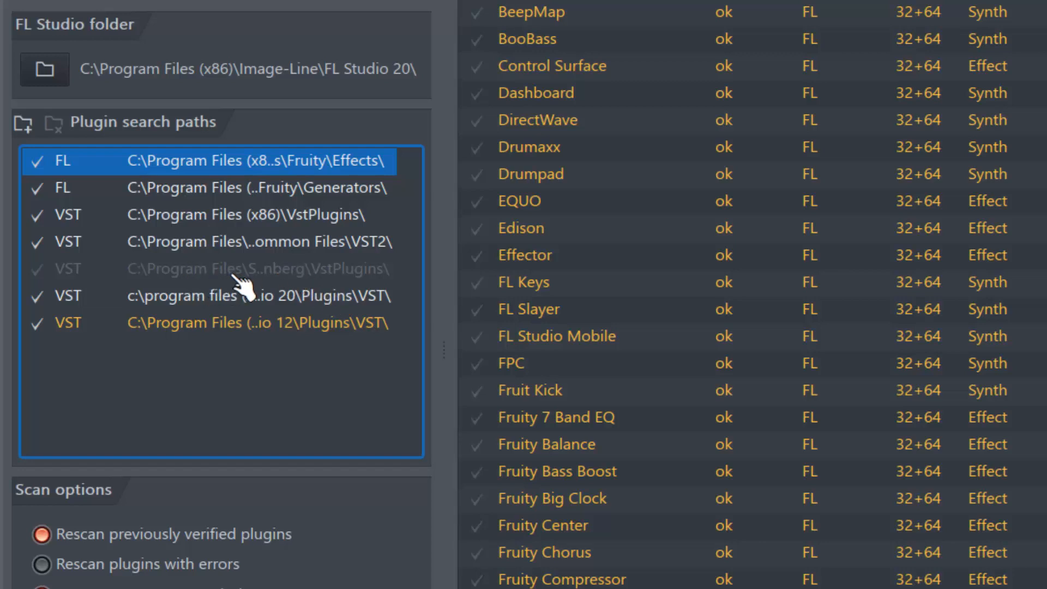
left_click(254, 268)
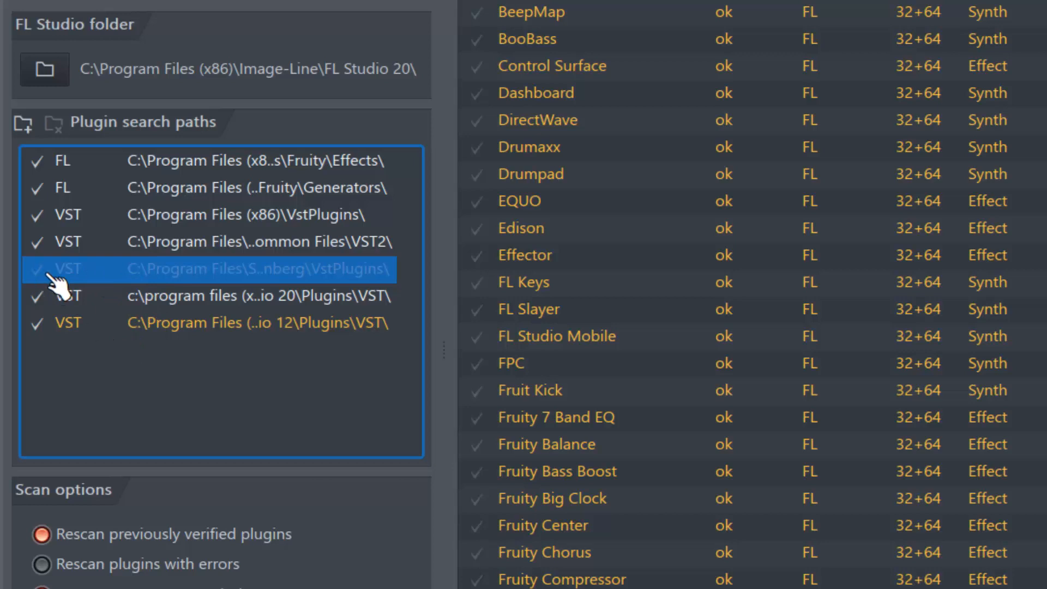
mouse_move(26, 425)
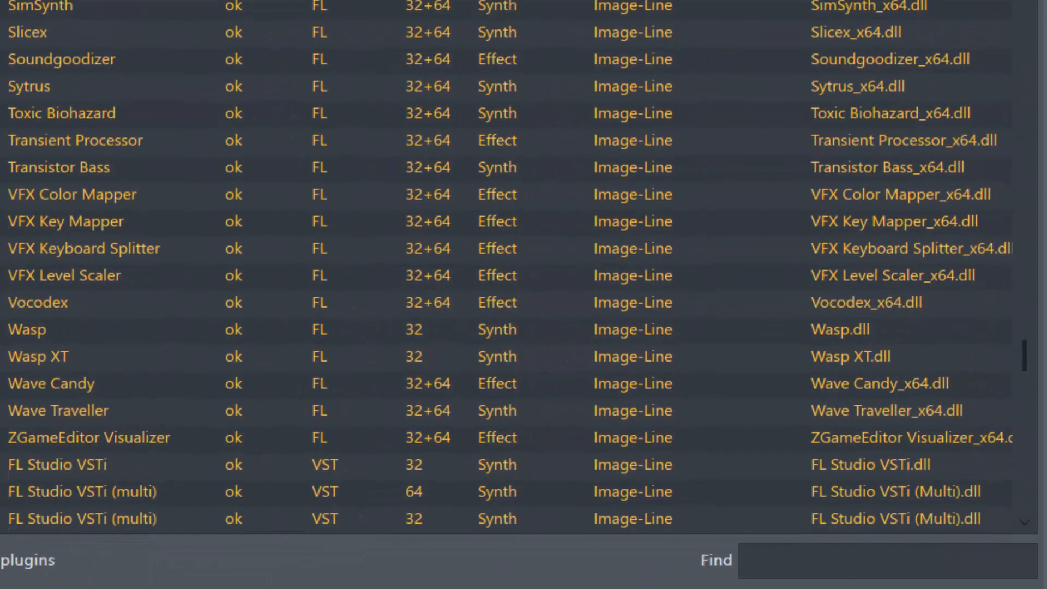
Step: Search the browser's smart search field for sylenth1
type("sylent")
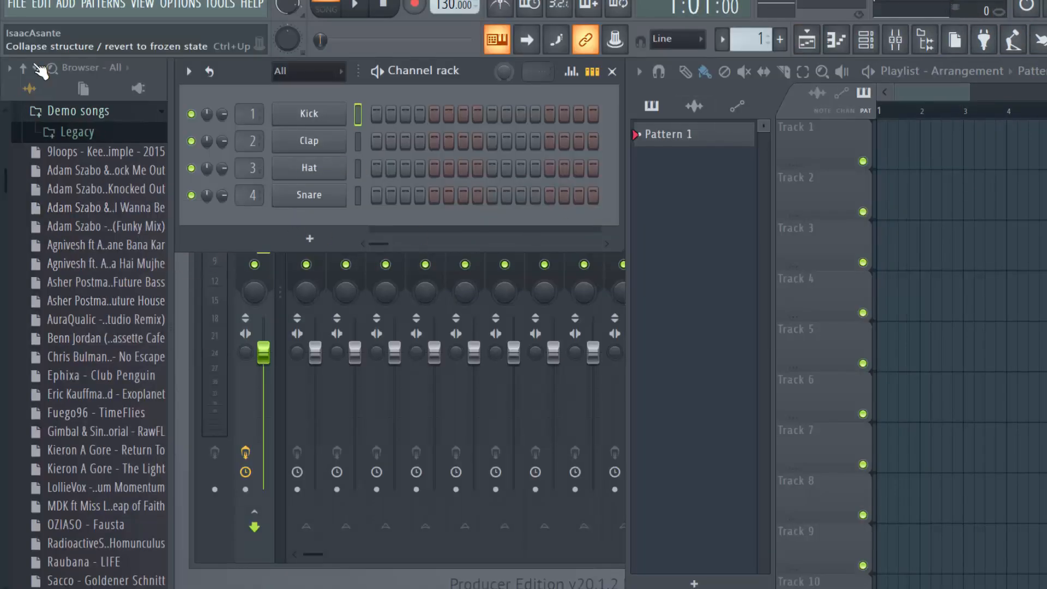
left_click(29, 69)
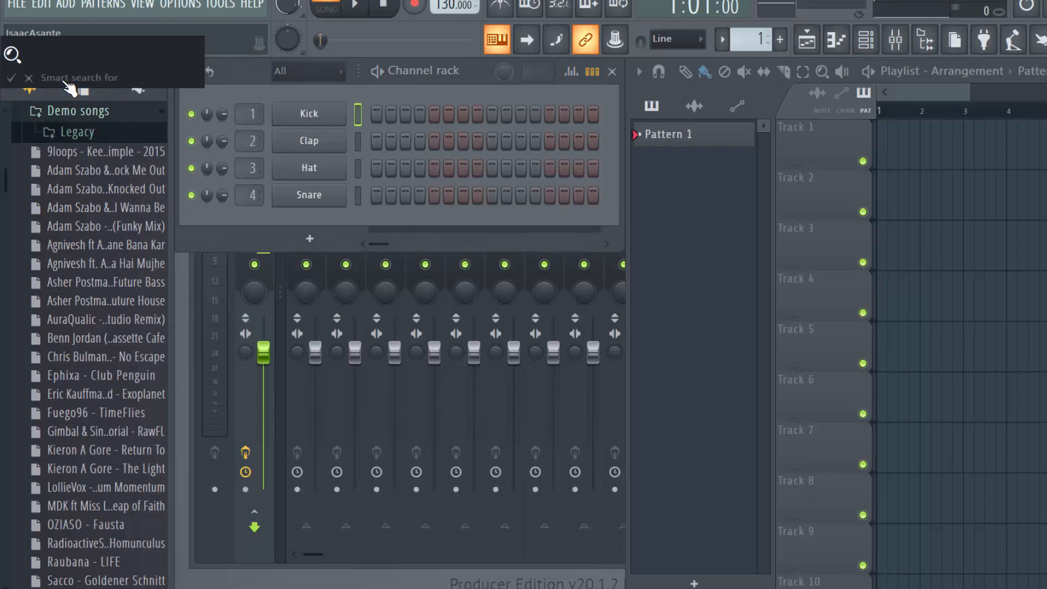
type("sylenth1")
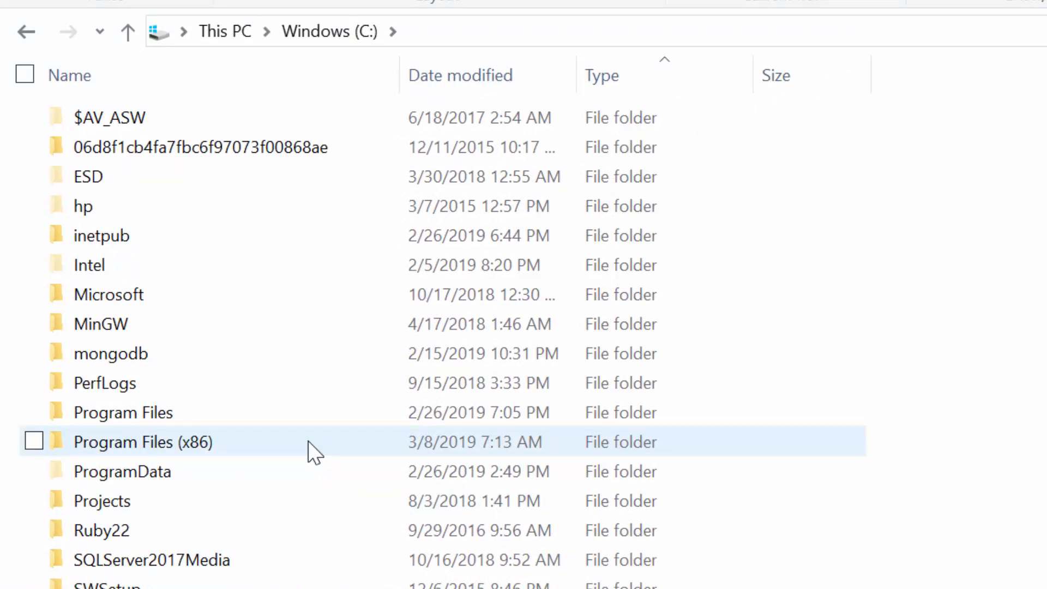
mouse_move(337, 450)
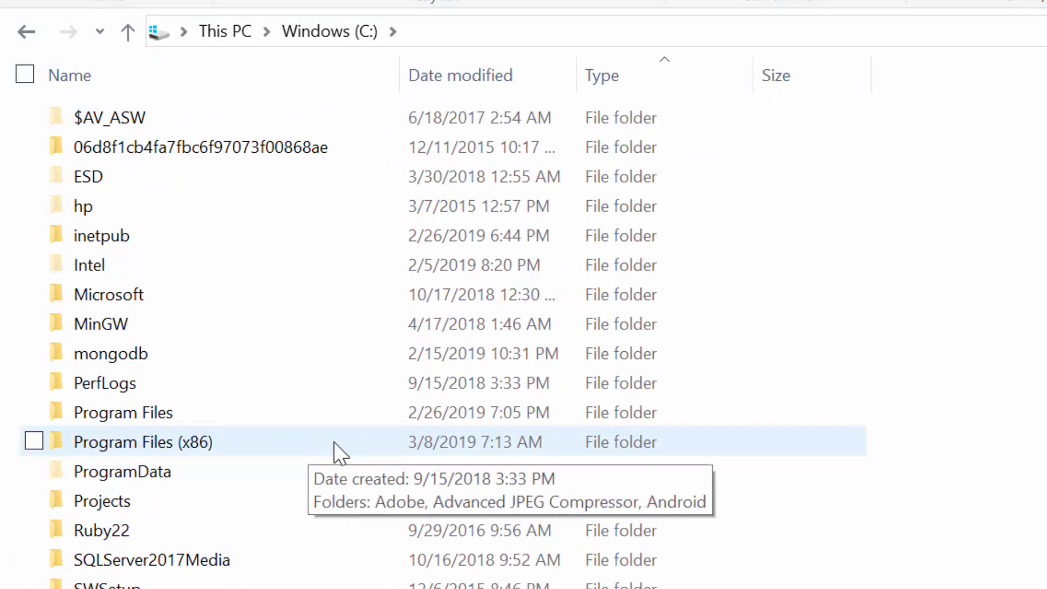
Step: Navigate into Program Files (x86)\Image-Line\Shared in File Explorer
double_click(143, 442)
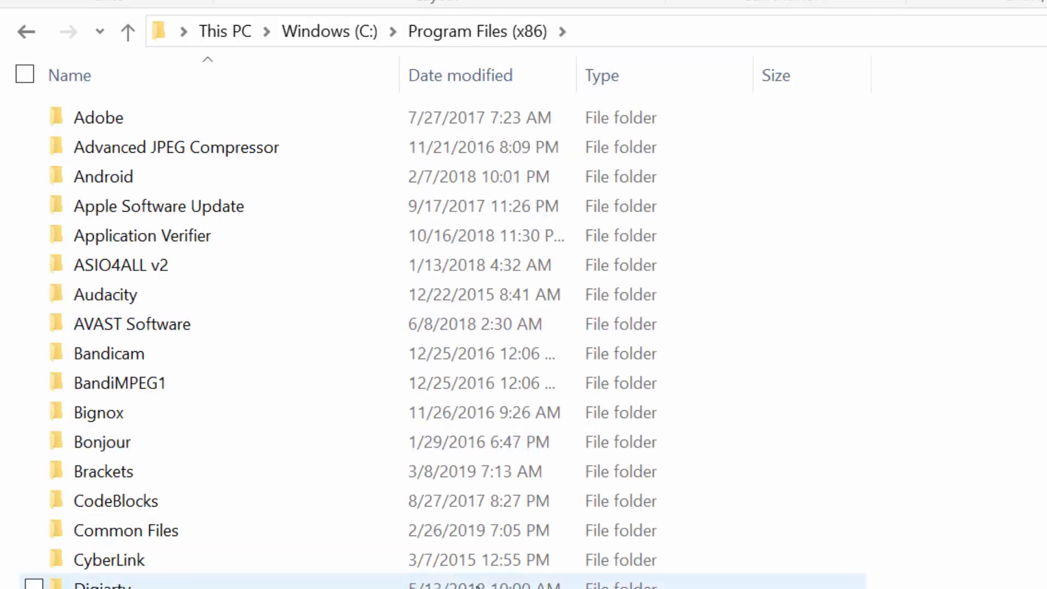
scroll("down", 3)
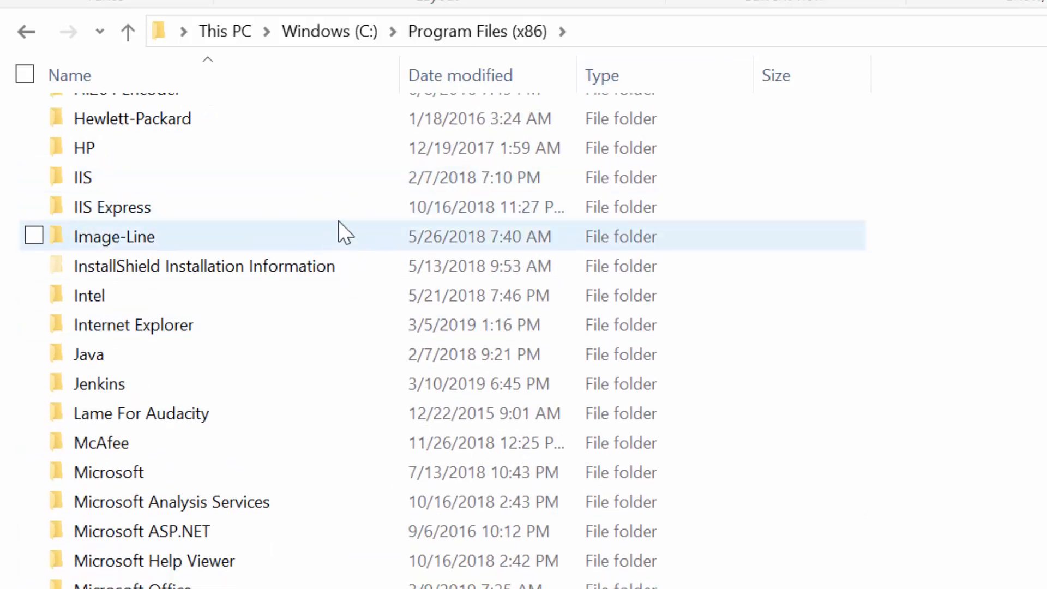
double_click(113, 236)
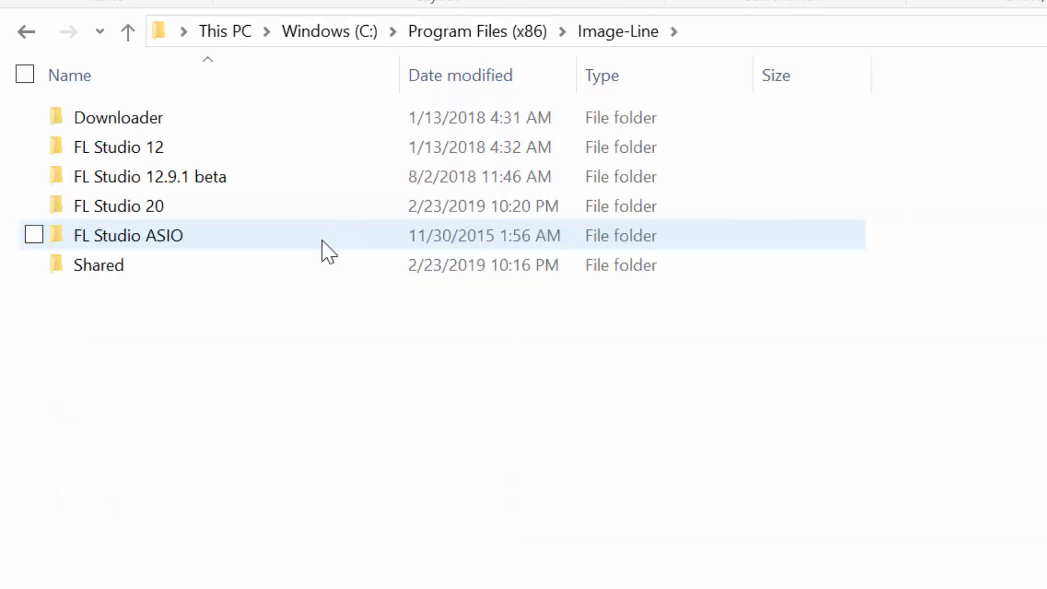
double_click(98, 264)
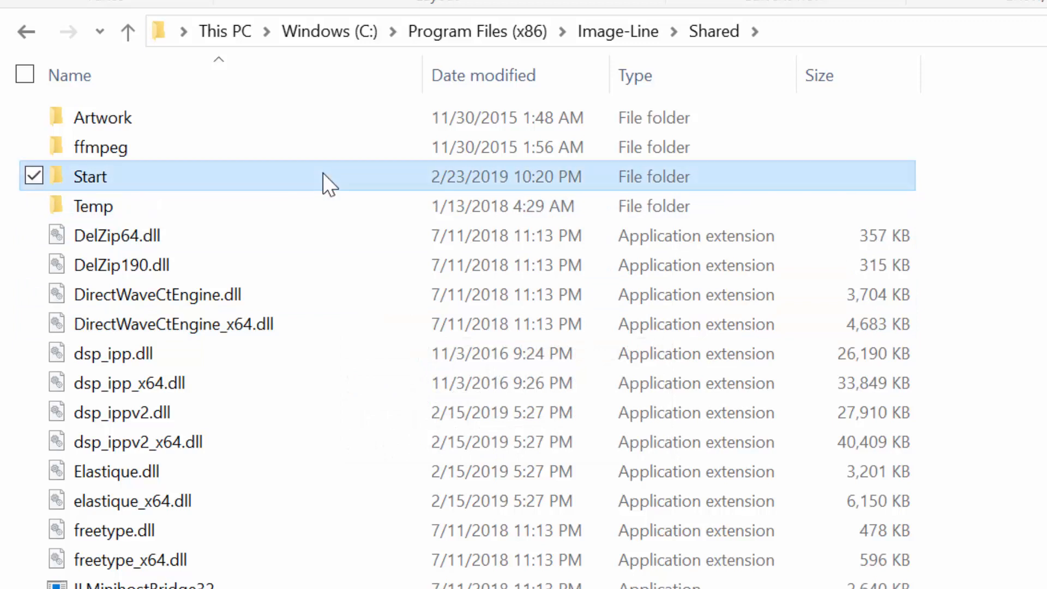
Step: Enter Start\FL Studio 20 and select the Plugin Manager shortcut
double_click(88, 177)
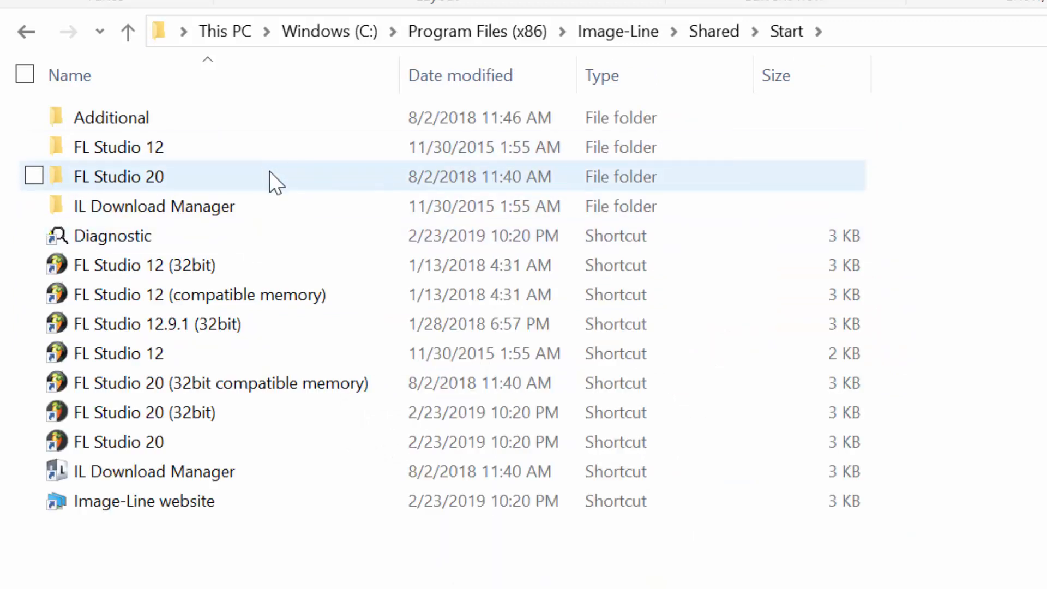
double_click(117, 177)
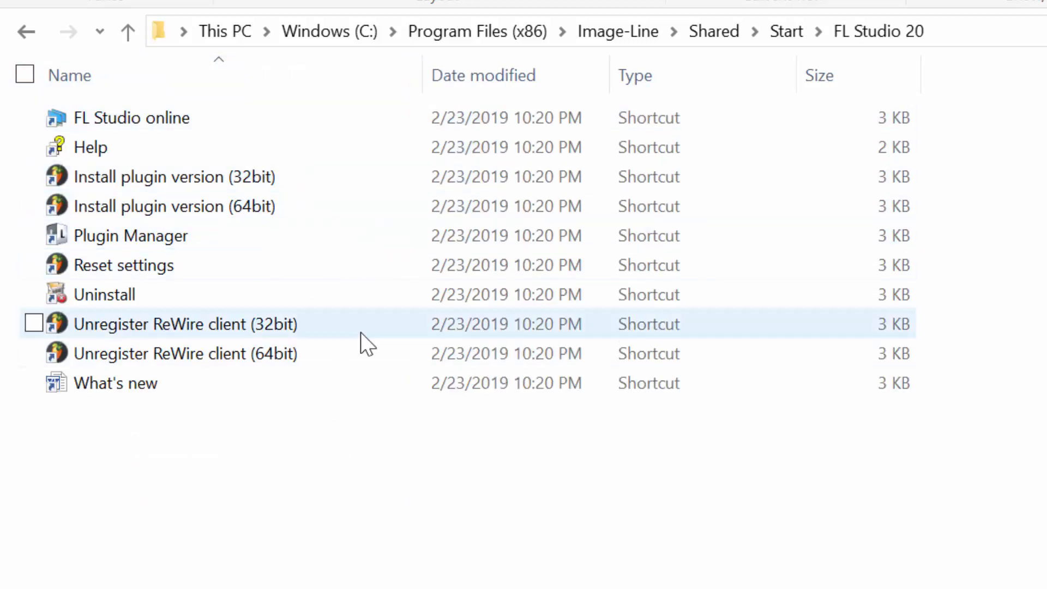
left_click(124, 265)
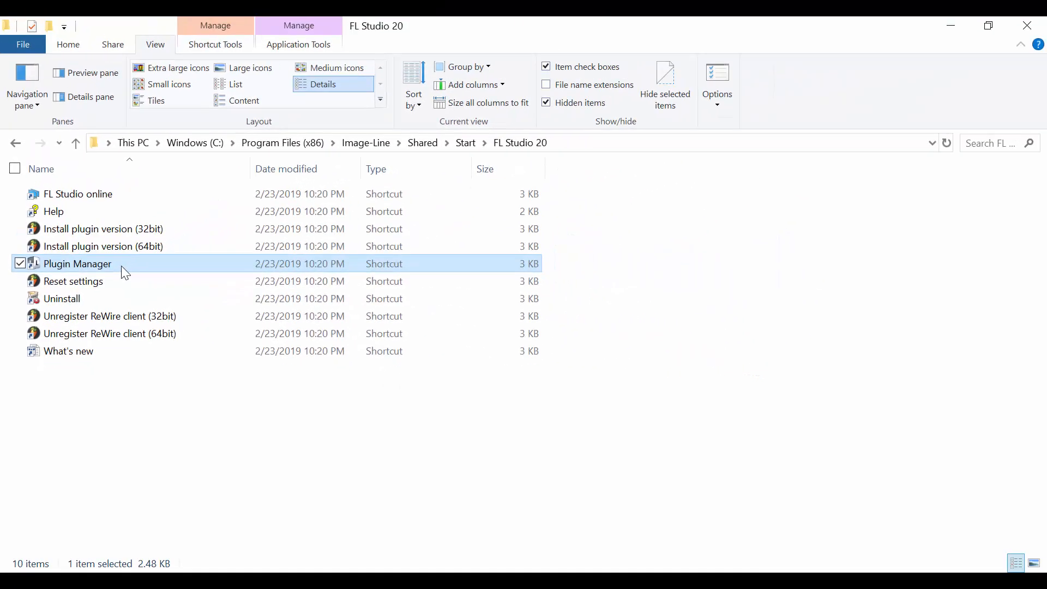
Step: Launch the standalone Plugin Manager from its shortcut in the FL Studio 20 start folder
double_click(78, 263)
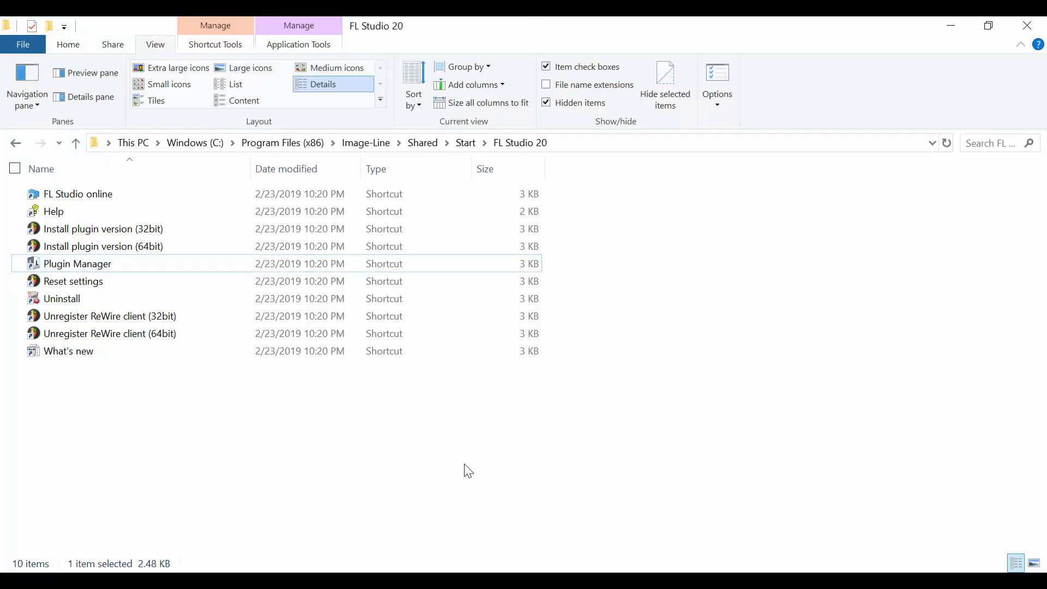
left_click(102, 245)
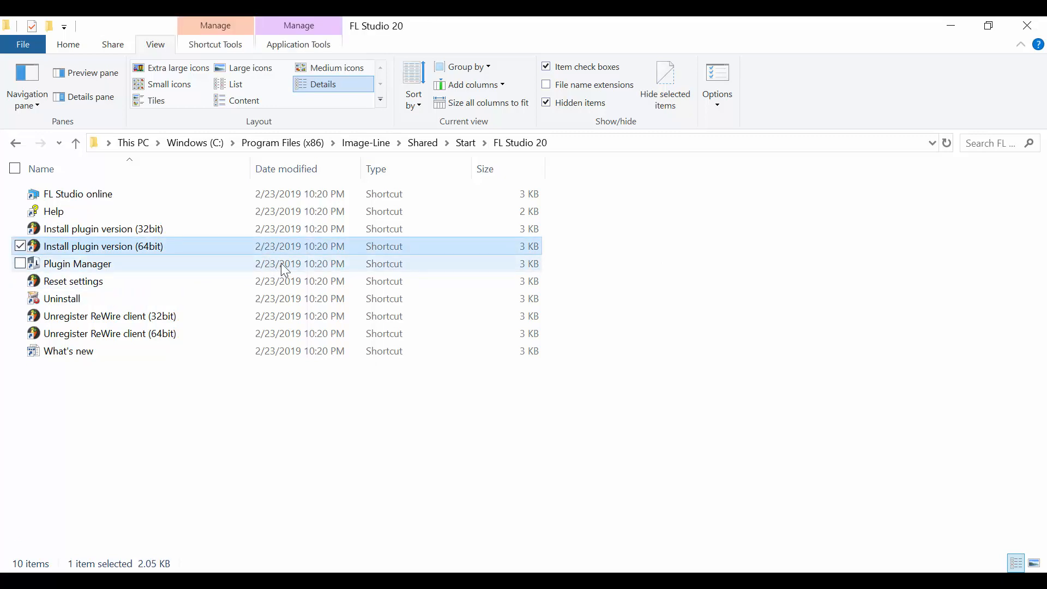
double_click(77, 263)
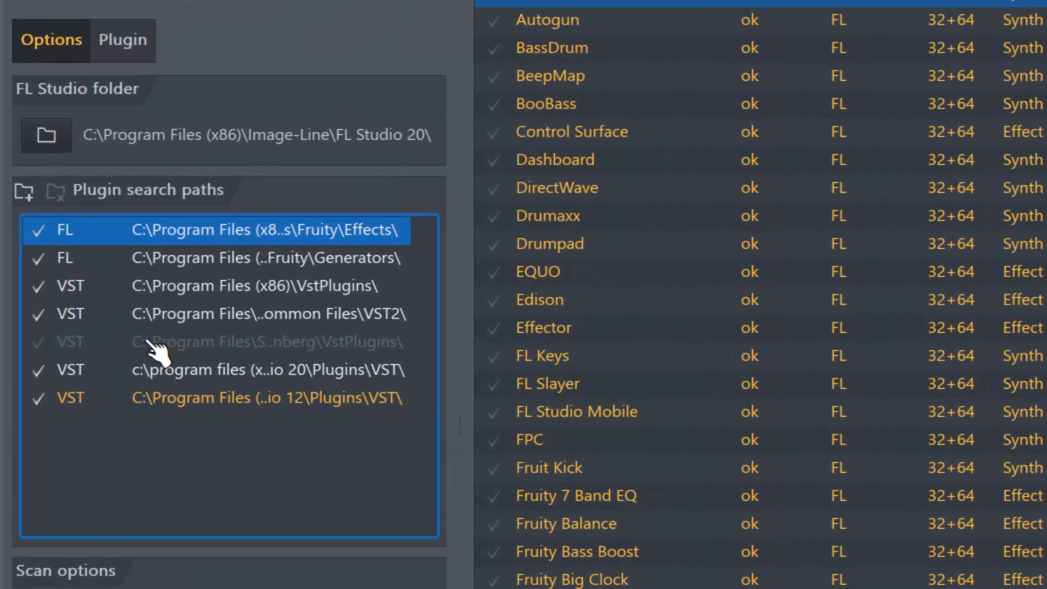
left_click(267, 342)
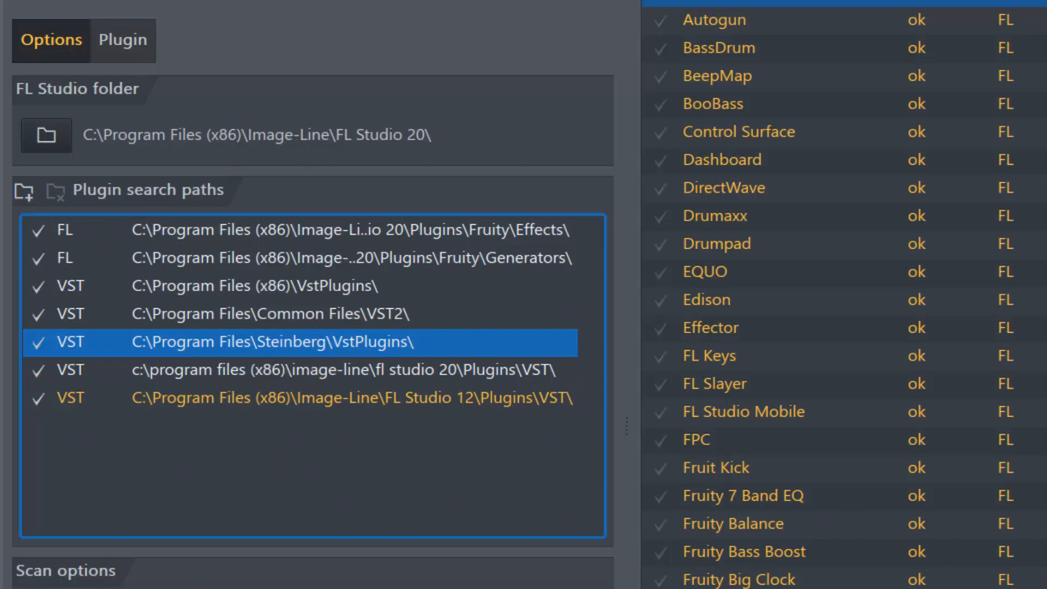
scroll("down", 3)
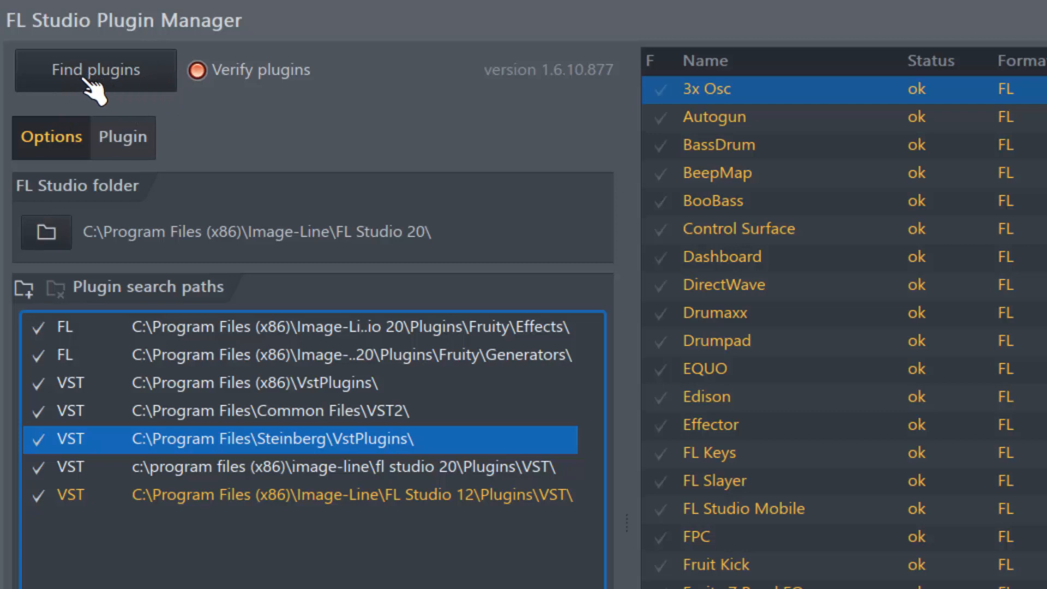
mouse_move(92, 103)
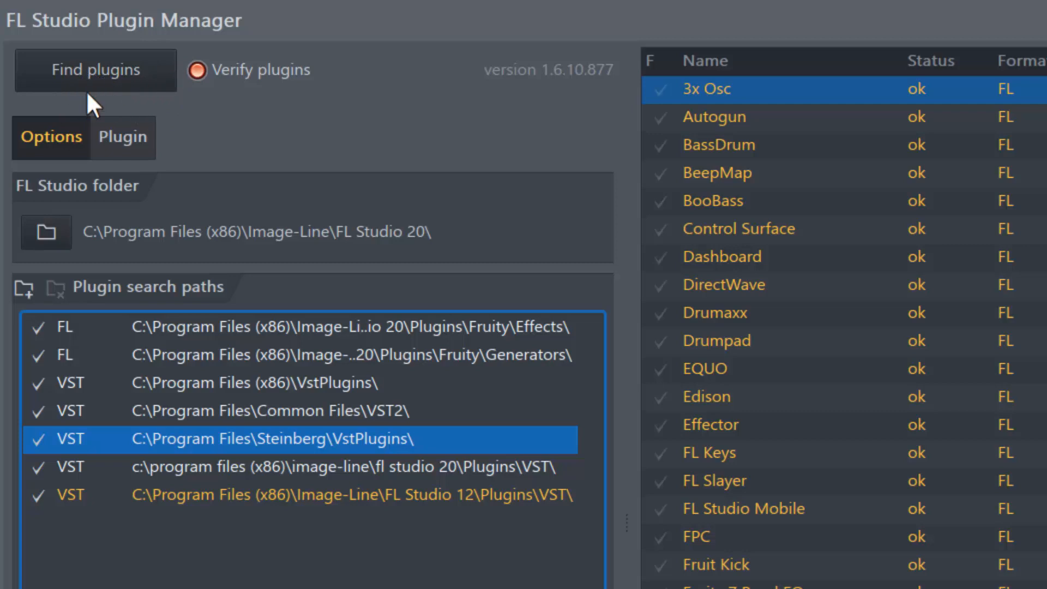
mouse_move(129, 97)
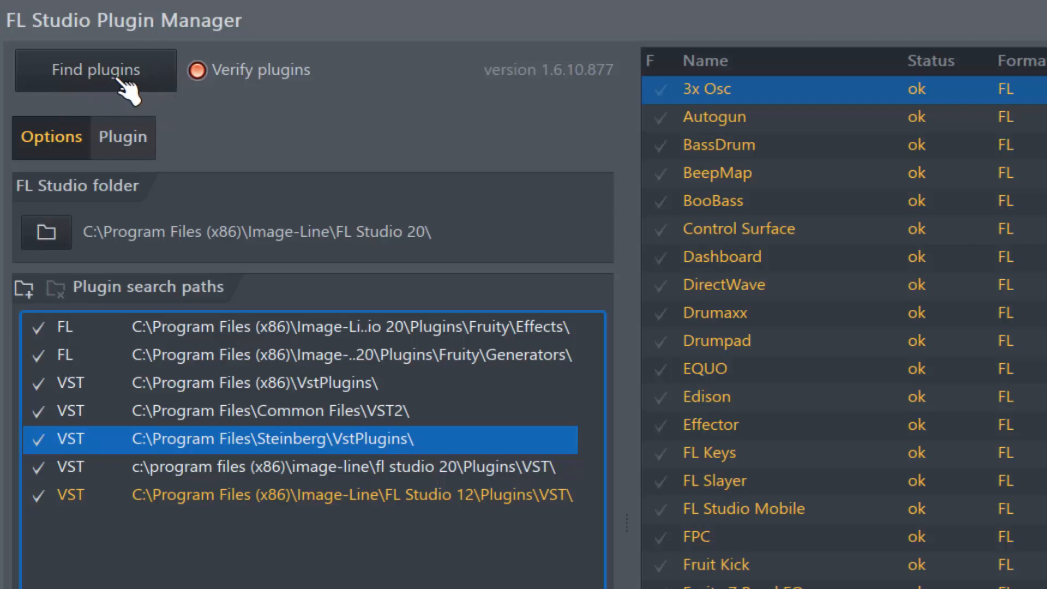
Step: Scan for plugins, filter the list by sylenth to confirm Sylenth1, then close the Plugin Manager
left_click(96, 70)
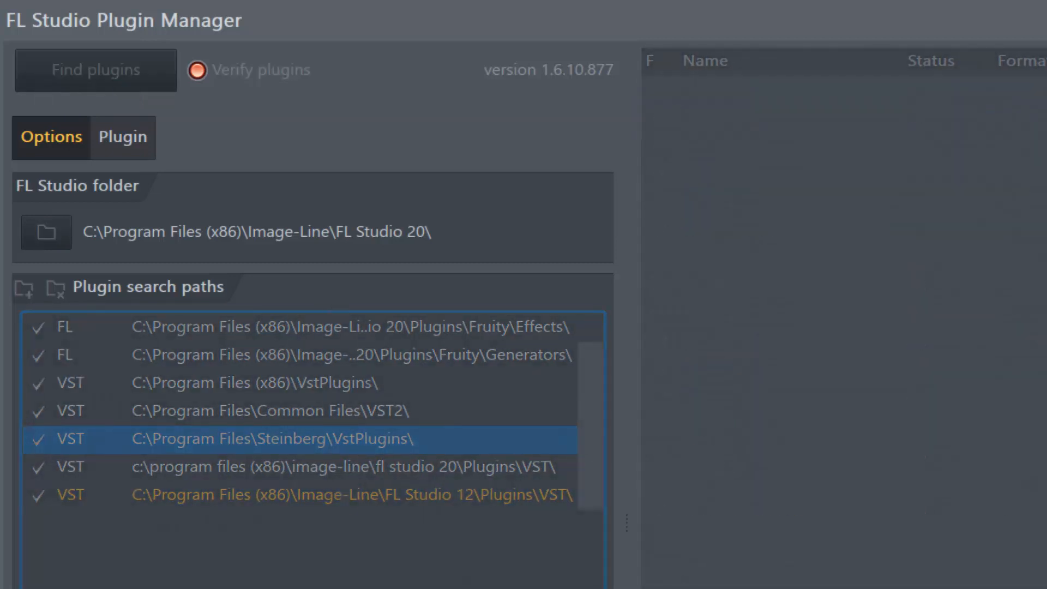
left_click(95, 69)
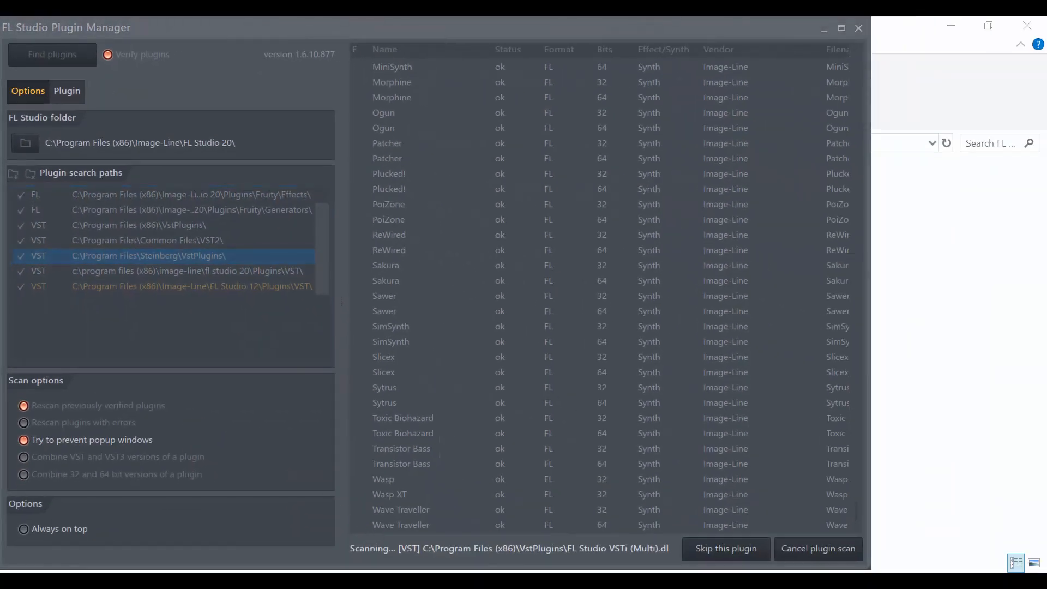
mouse_move(660, 517)
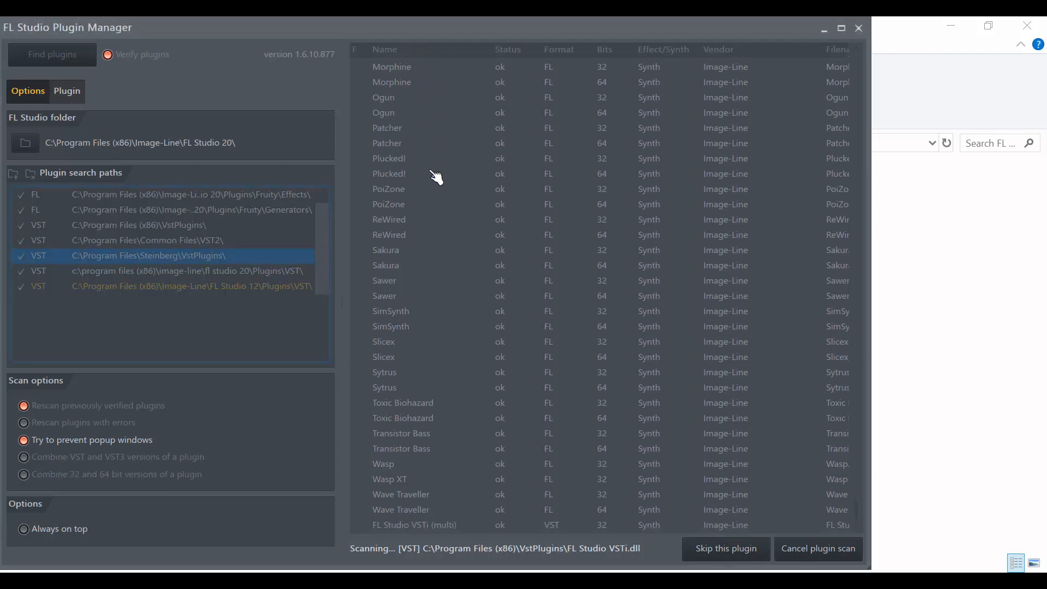
mouse_move(454, 563)
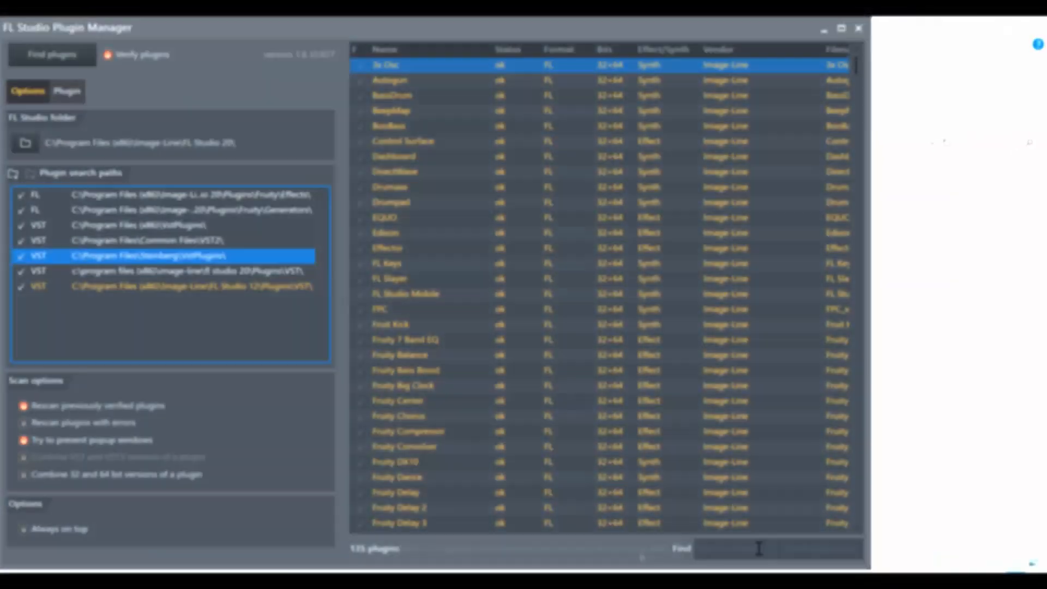
type("sylenth")
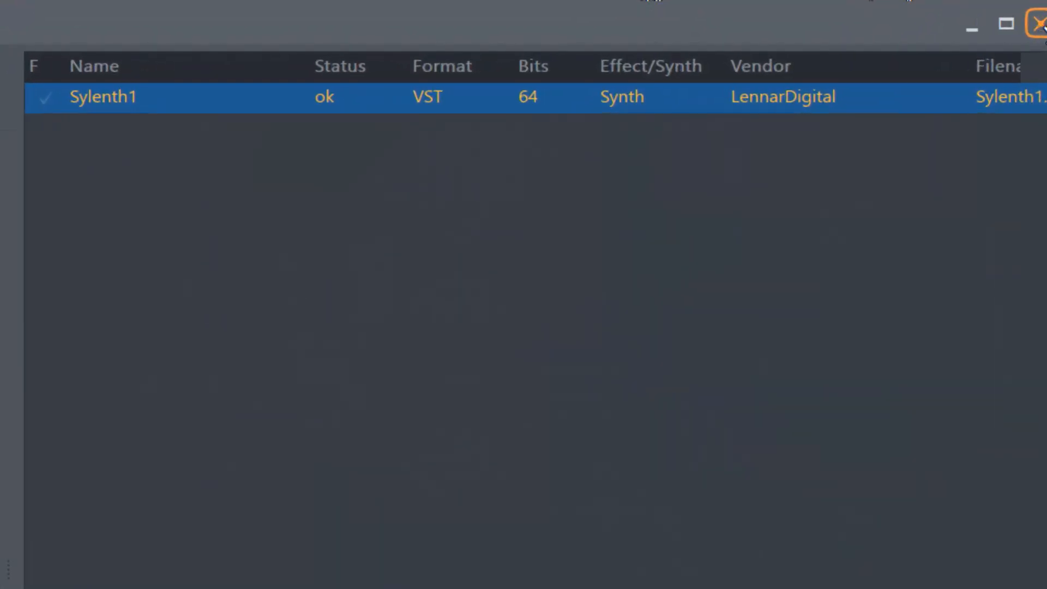
left_click(1040, 21)
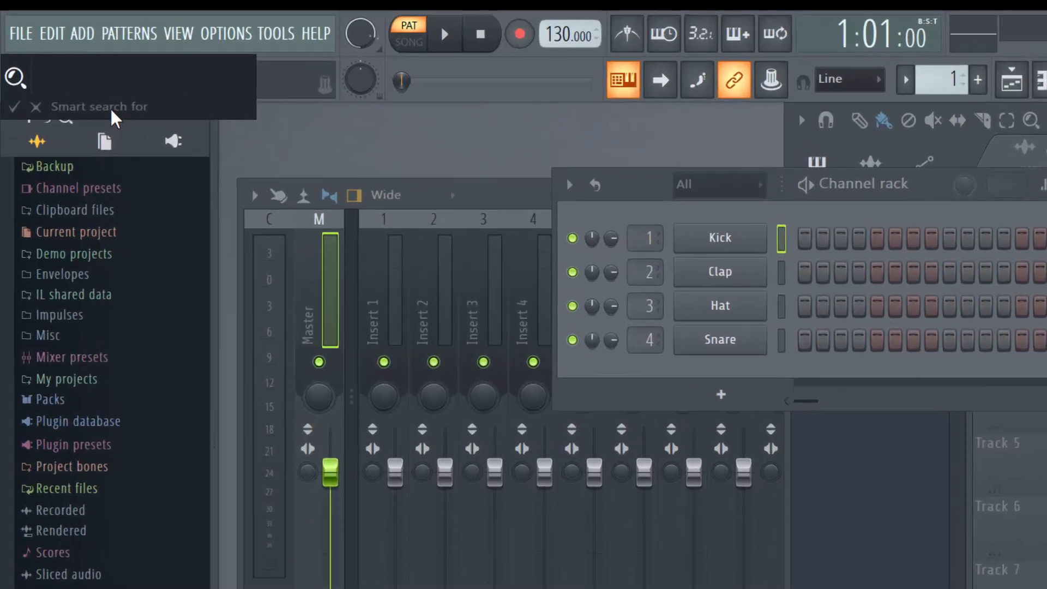
Step: Locate Sylenth1 among the installed generators in the browser's plugin database
type("f")
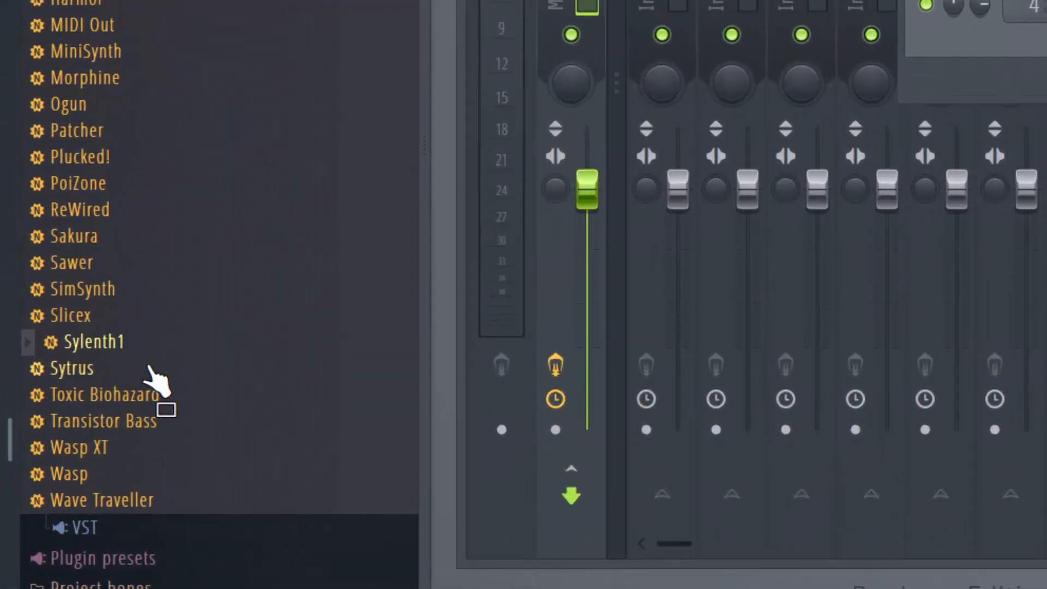
Step: Load Sylenth1 as a new channel and preview a note on its keyboard
left_click(97, 340)
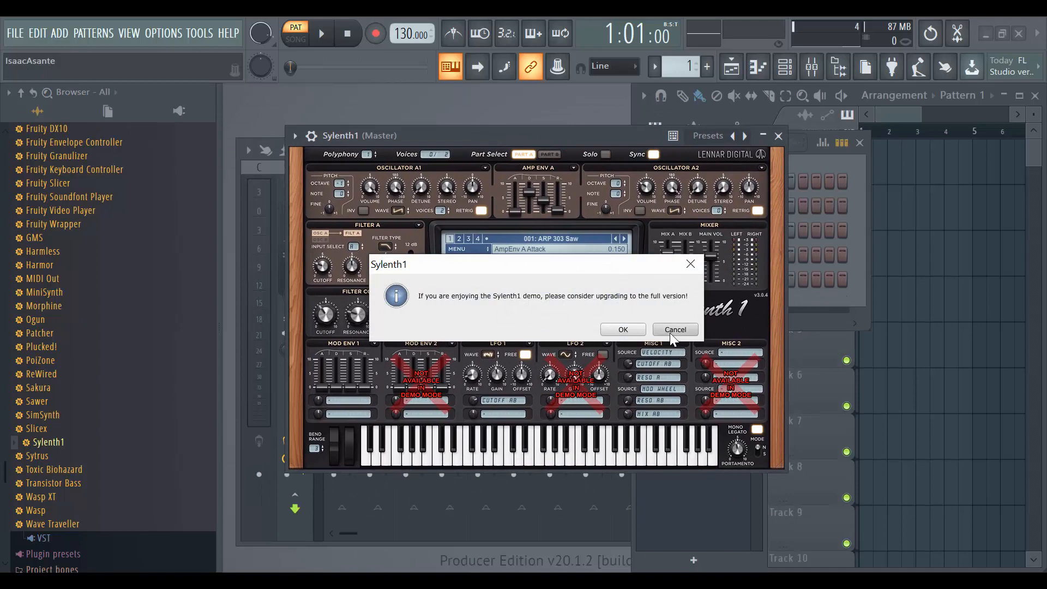
mouse_move(689, 264)
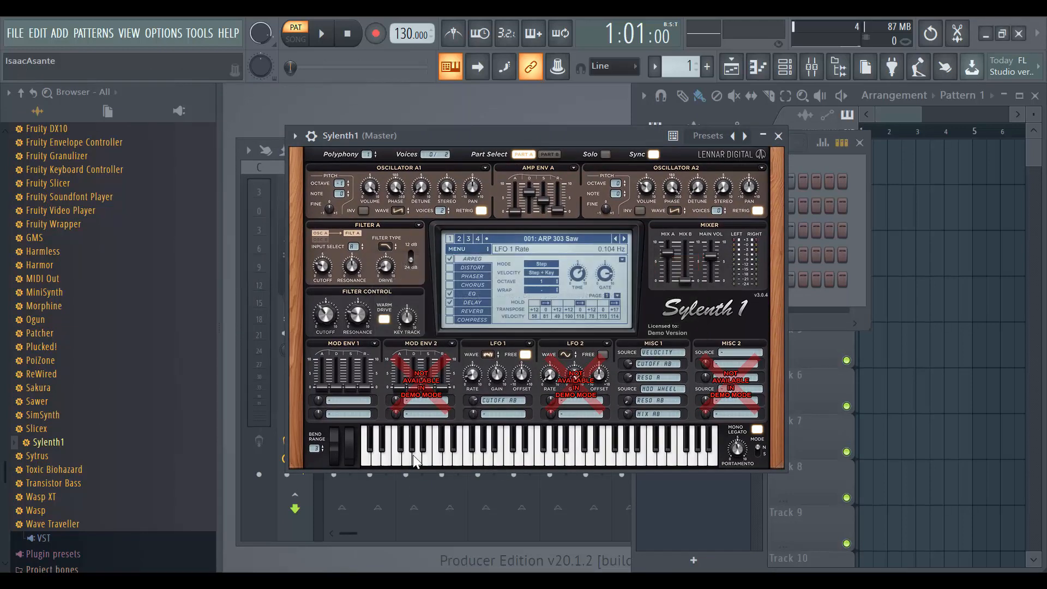
left_click(776, 135)
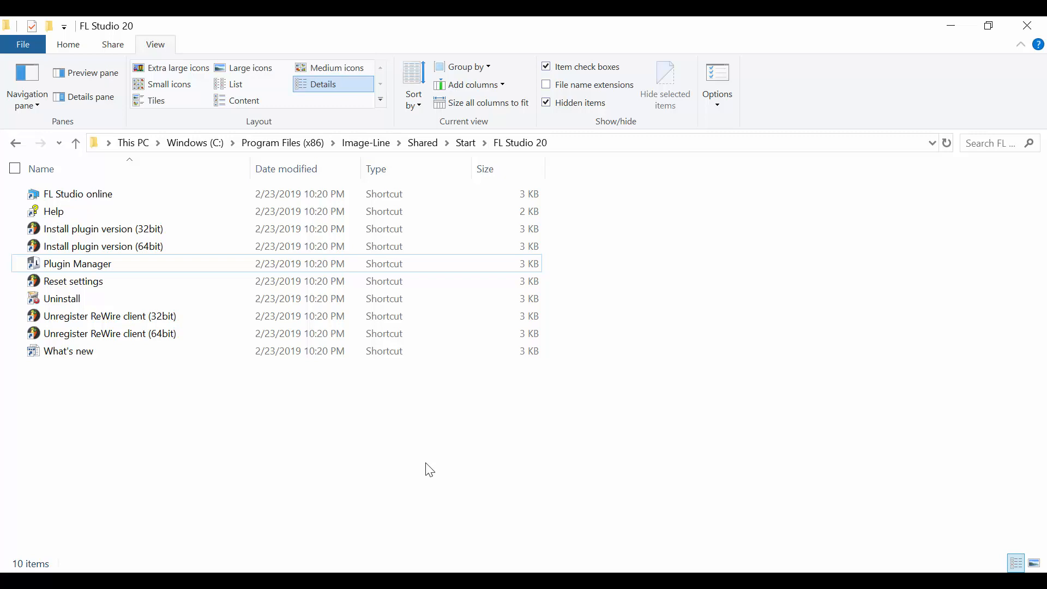
left_click(76, 263)
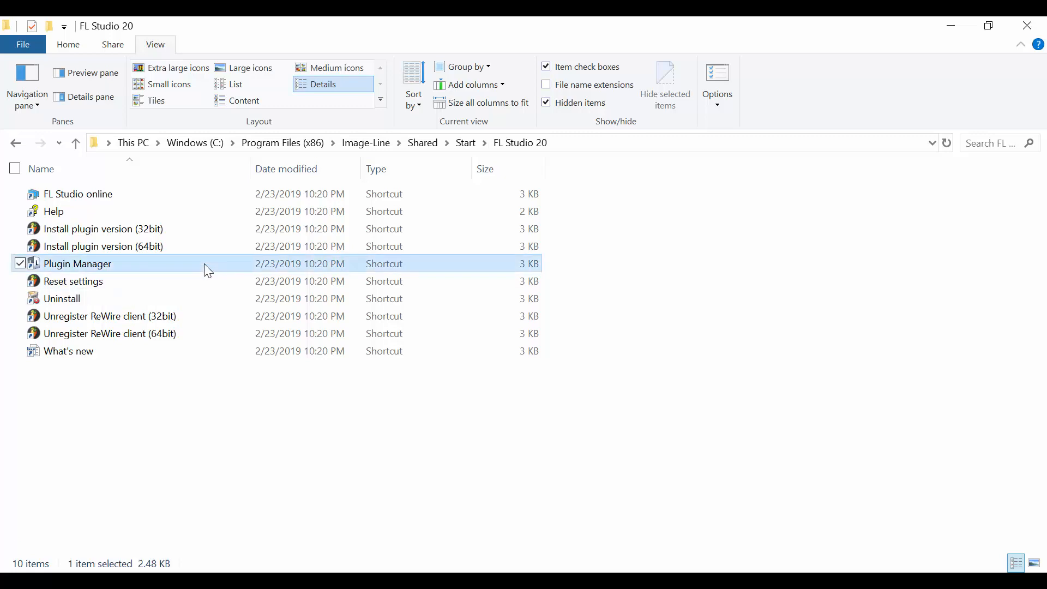
double_click(78, 262)
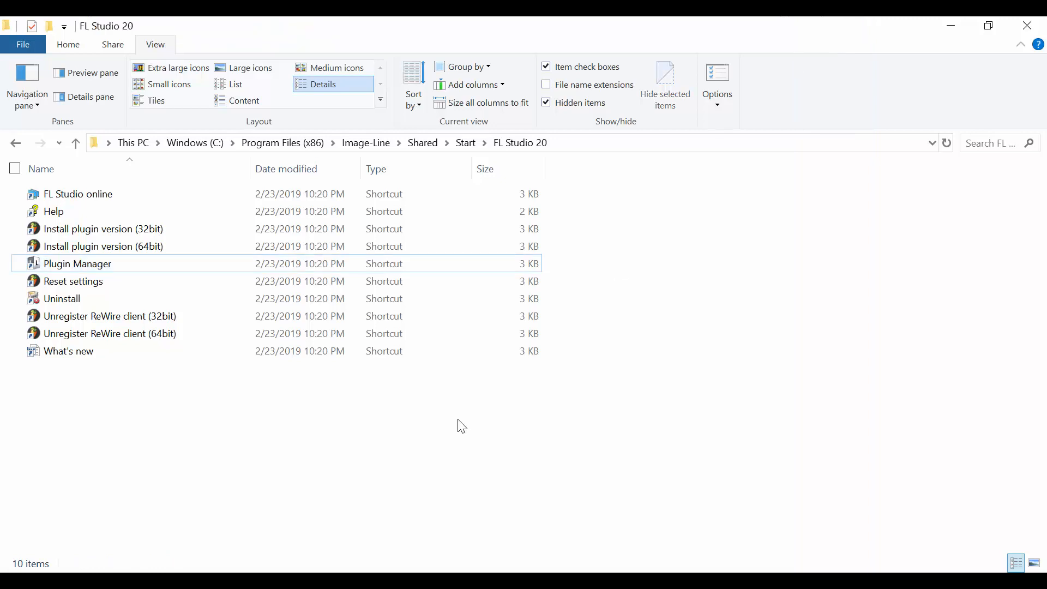
mouse_move(435, 495)
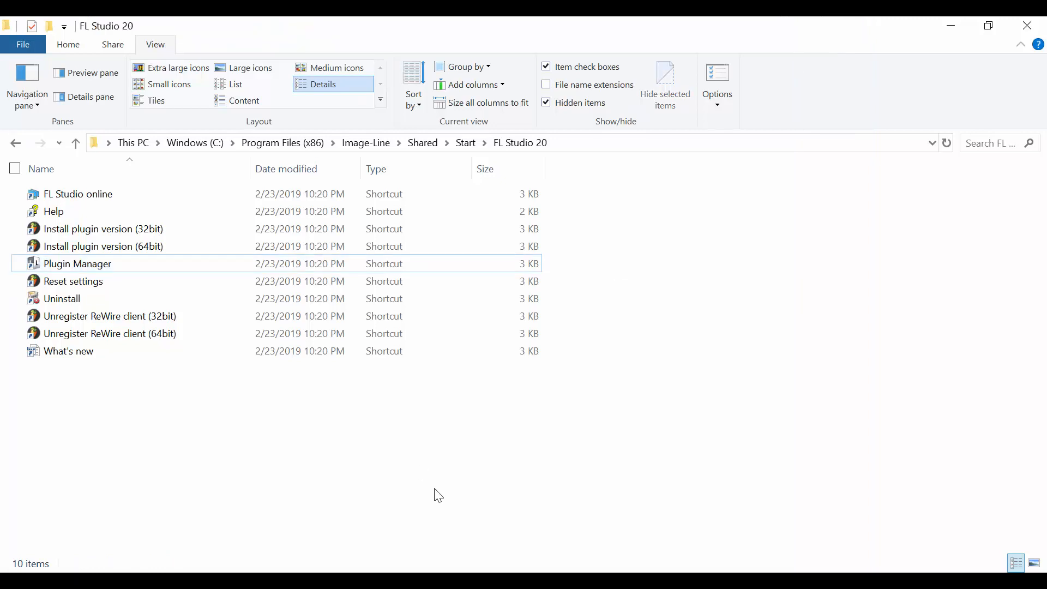